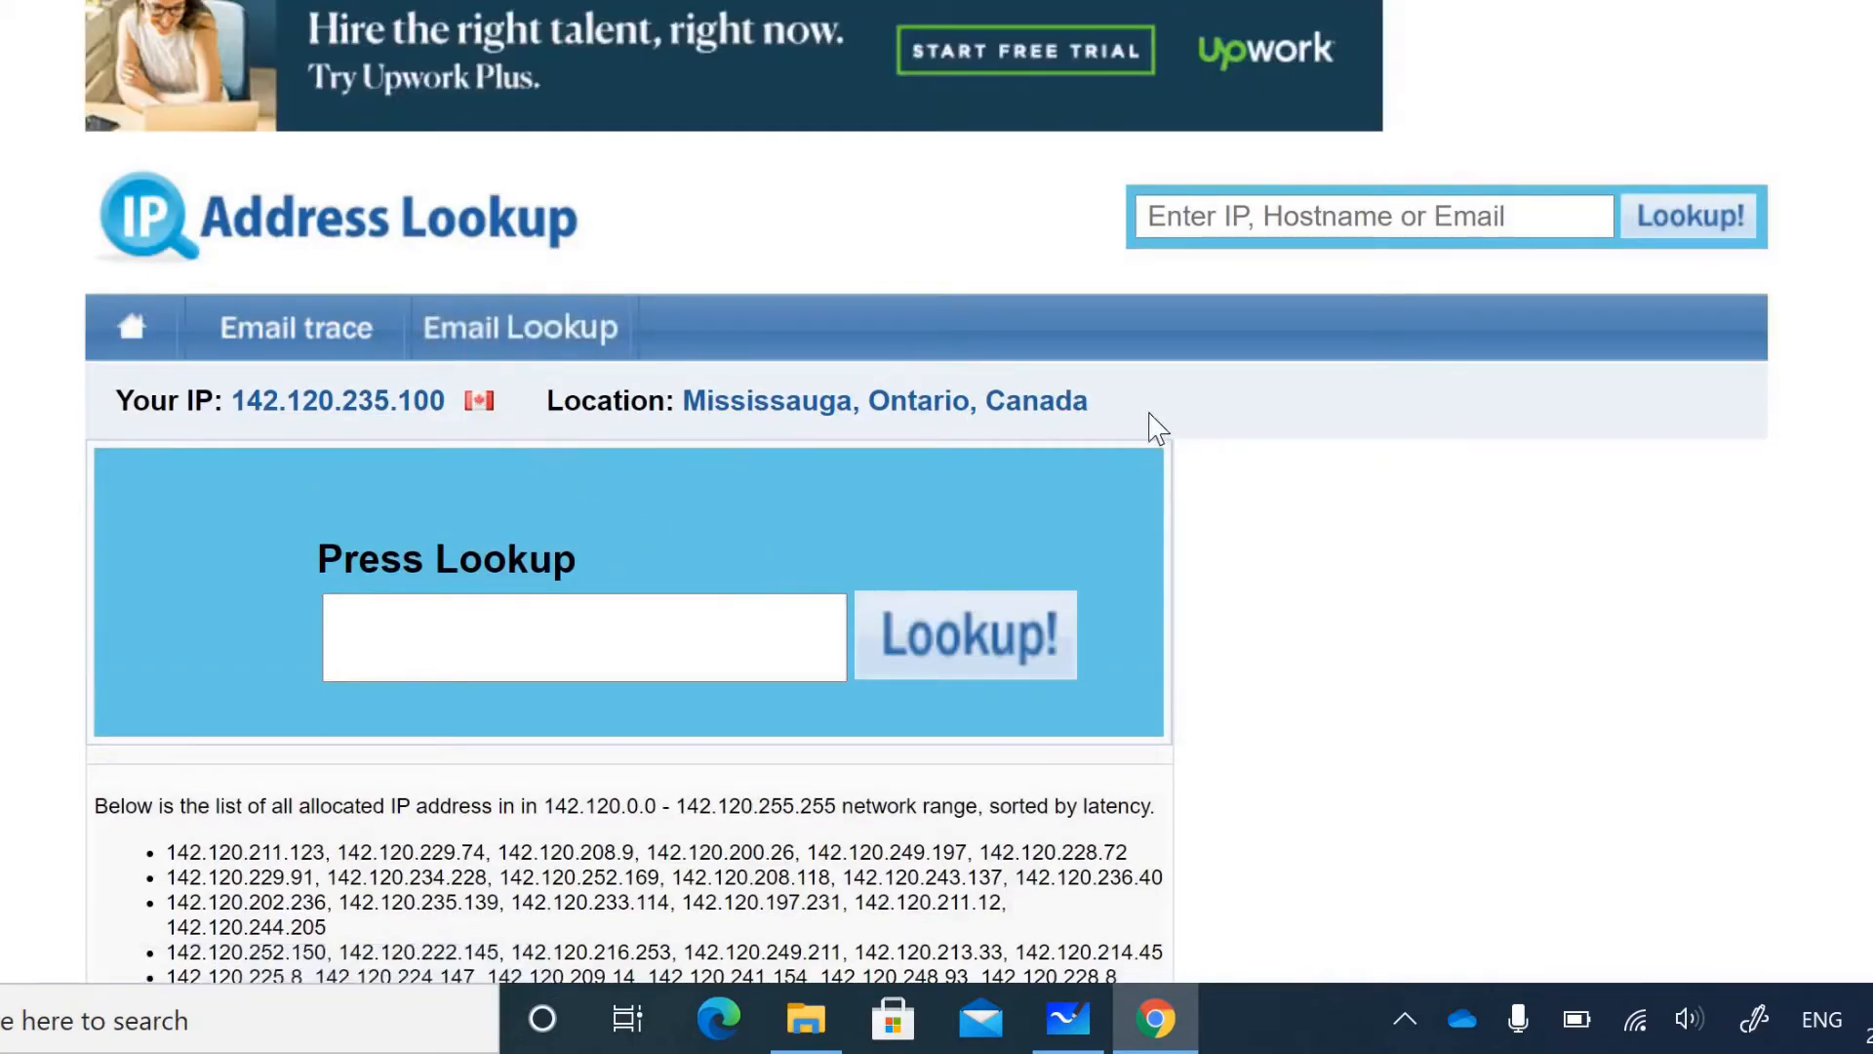
Draw the red address blanks with a down arrow and write 0 - 255 beneath it
left_click(1144, 1026)
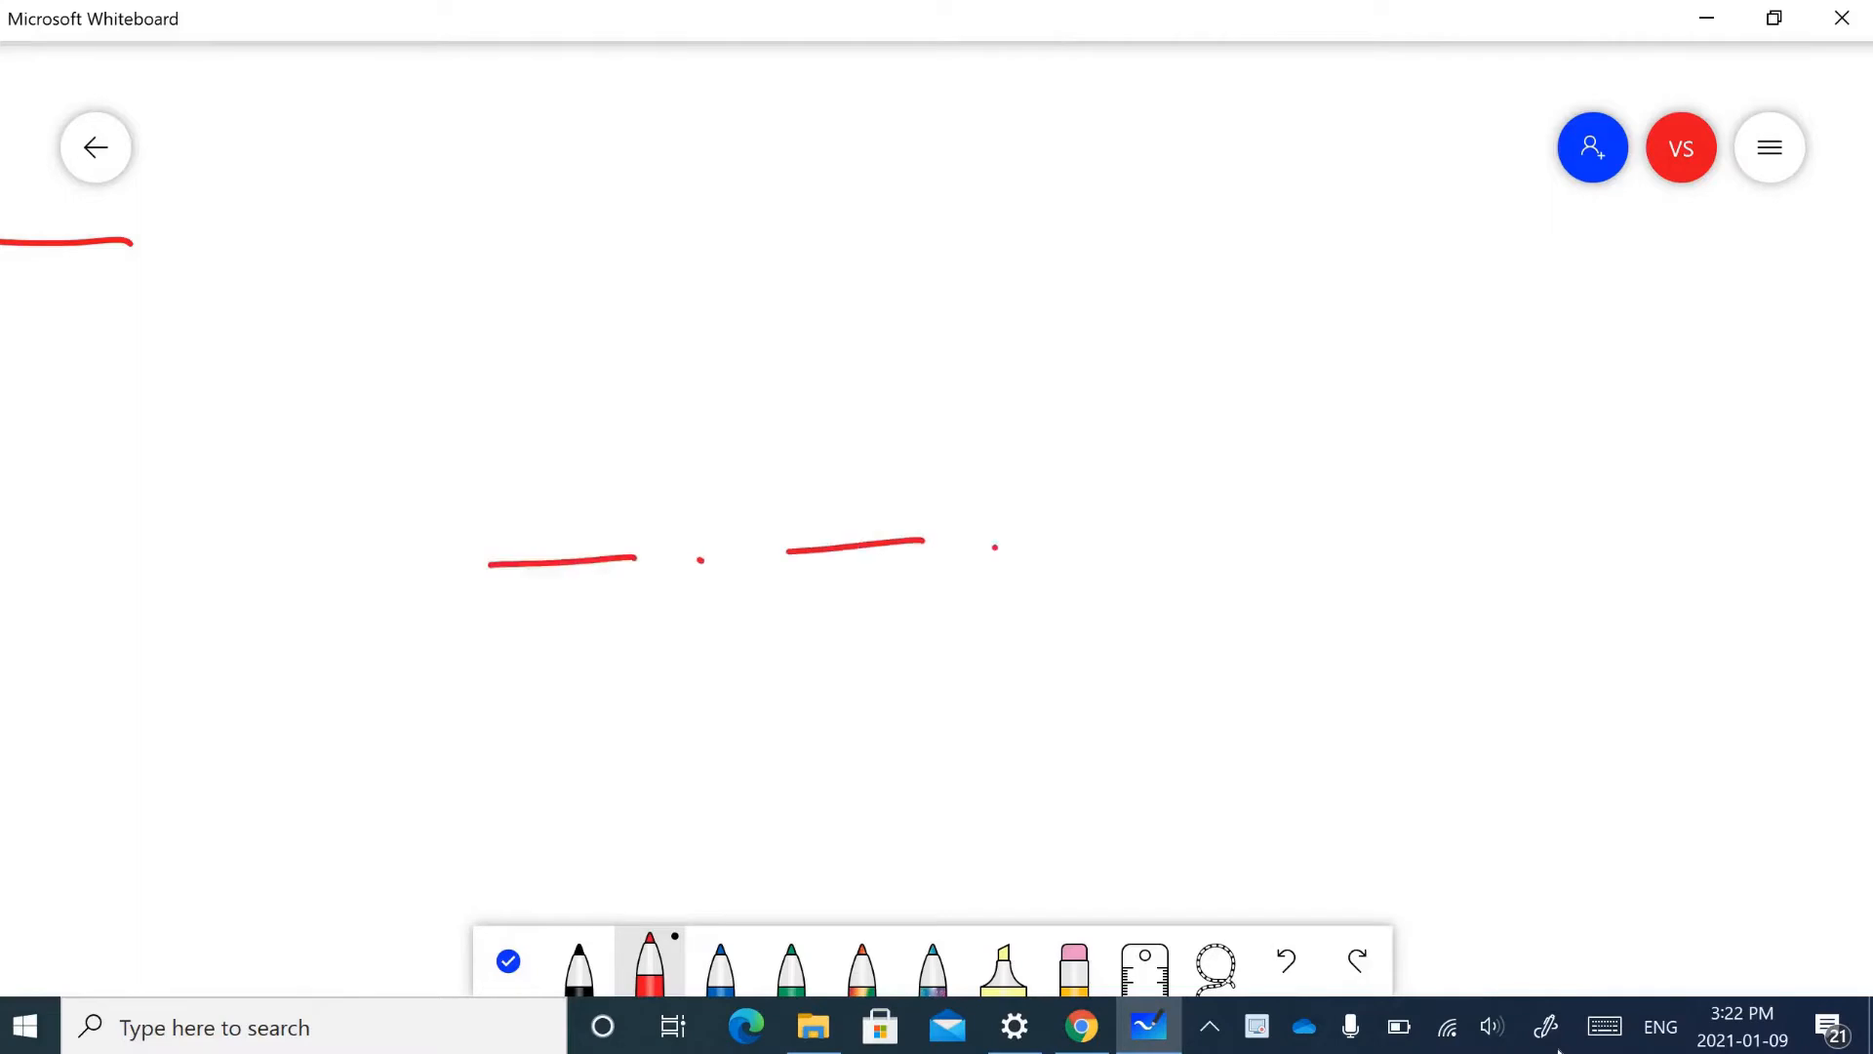
left_click_drag(1075, 549, 1350, 548)
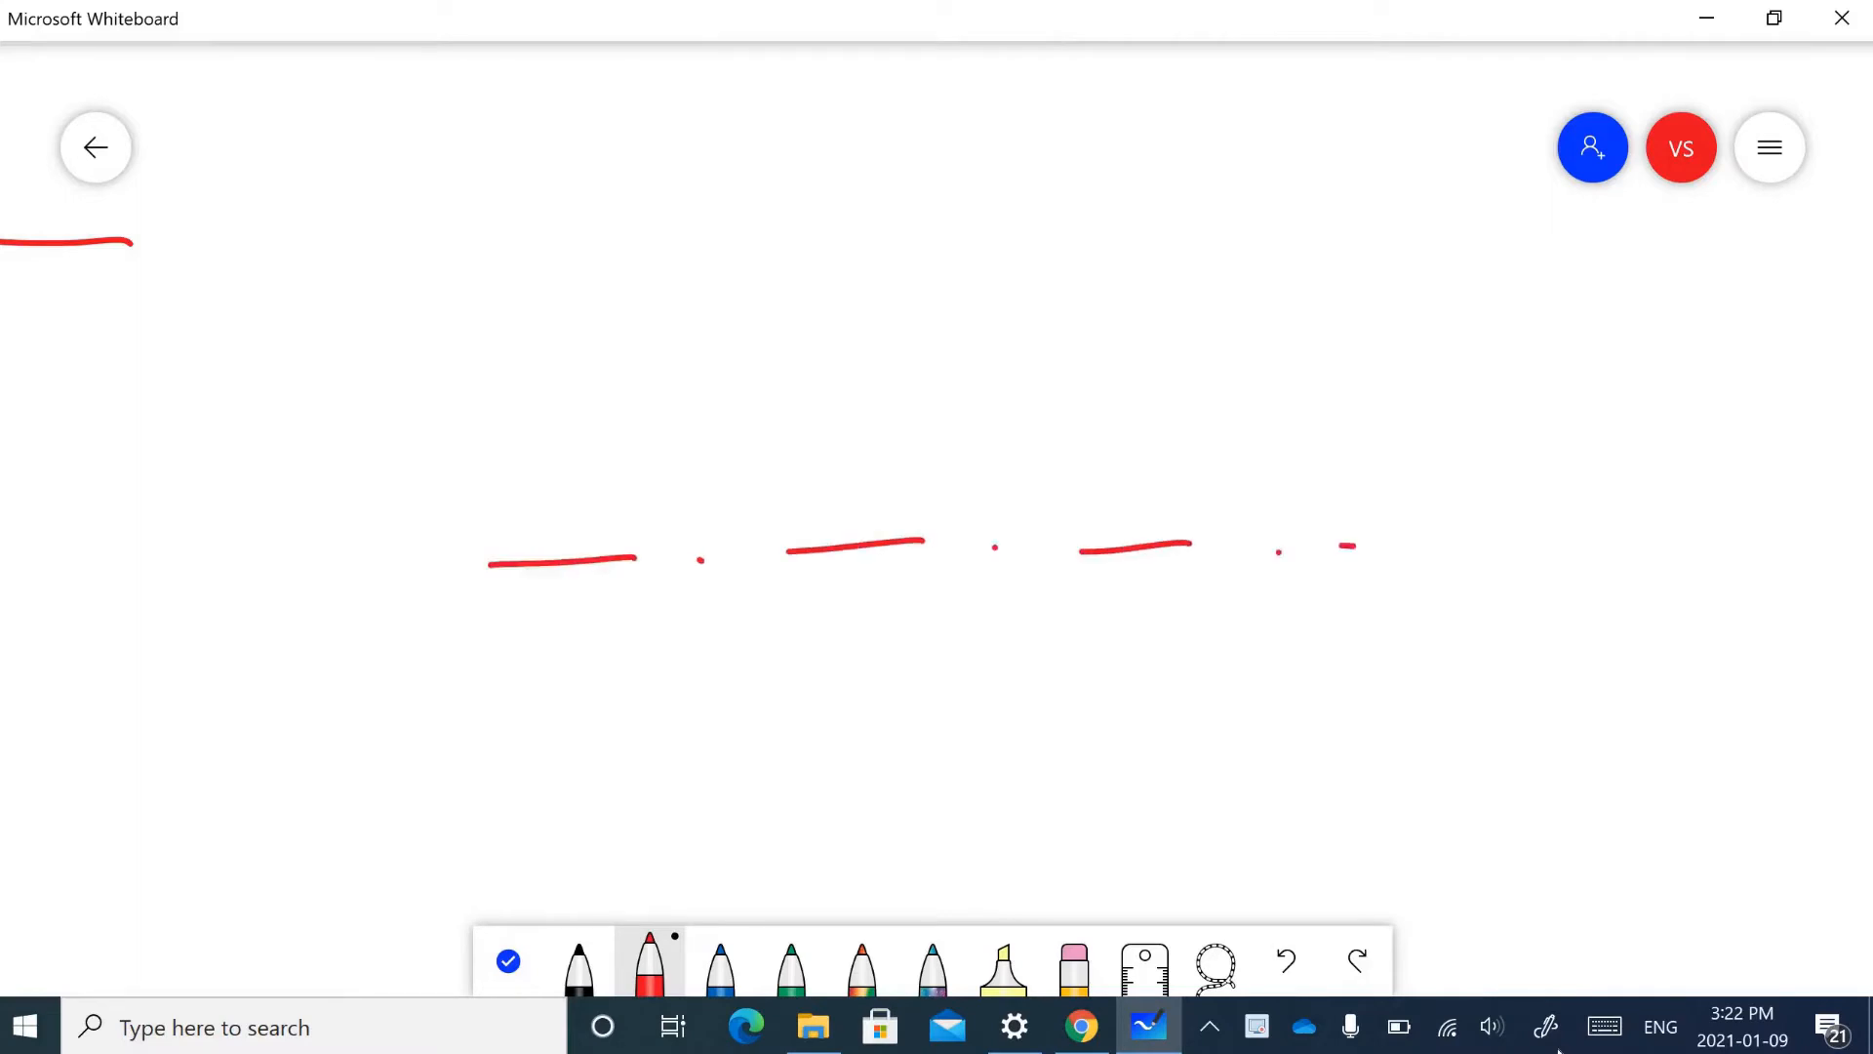
left_click_drag(528, 603, 574, 681)
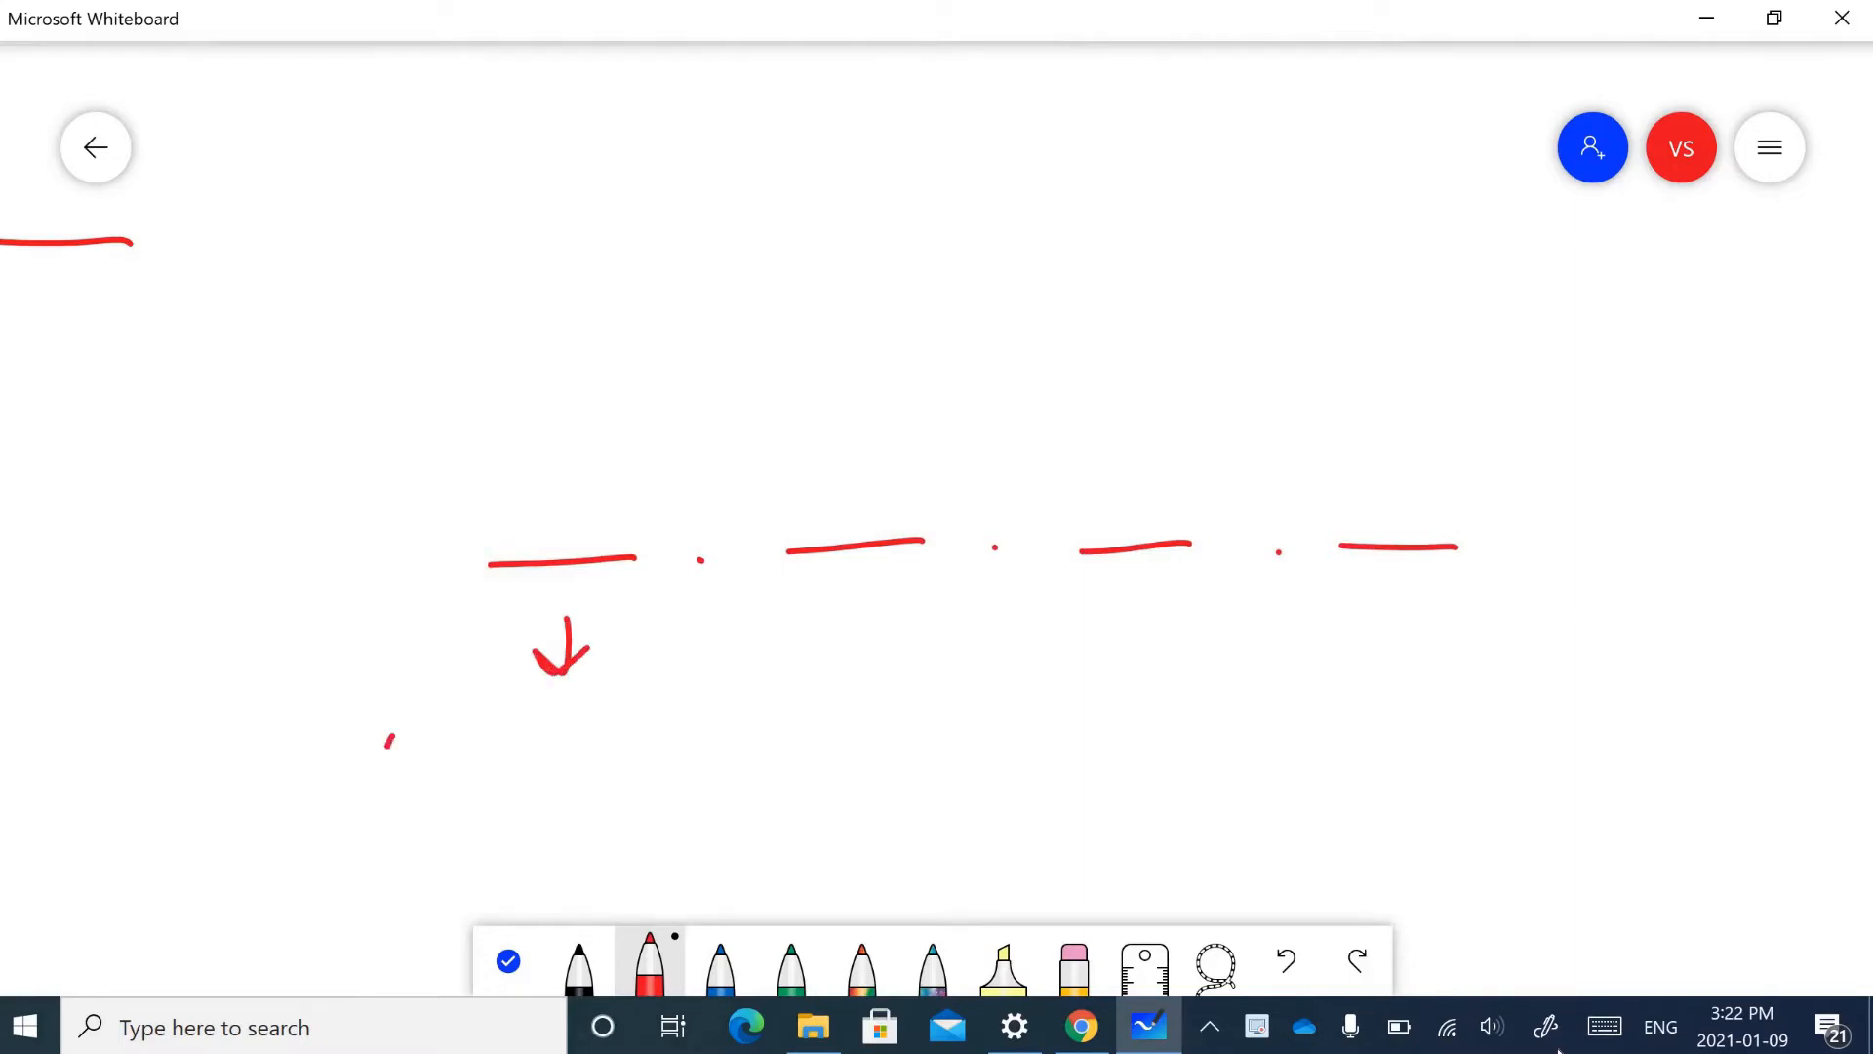
left_click_drag(382, 765, 489, 740)
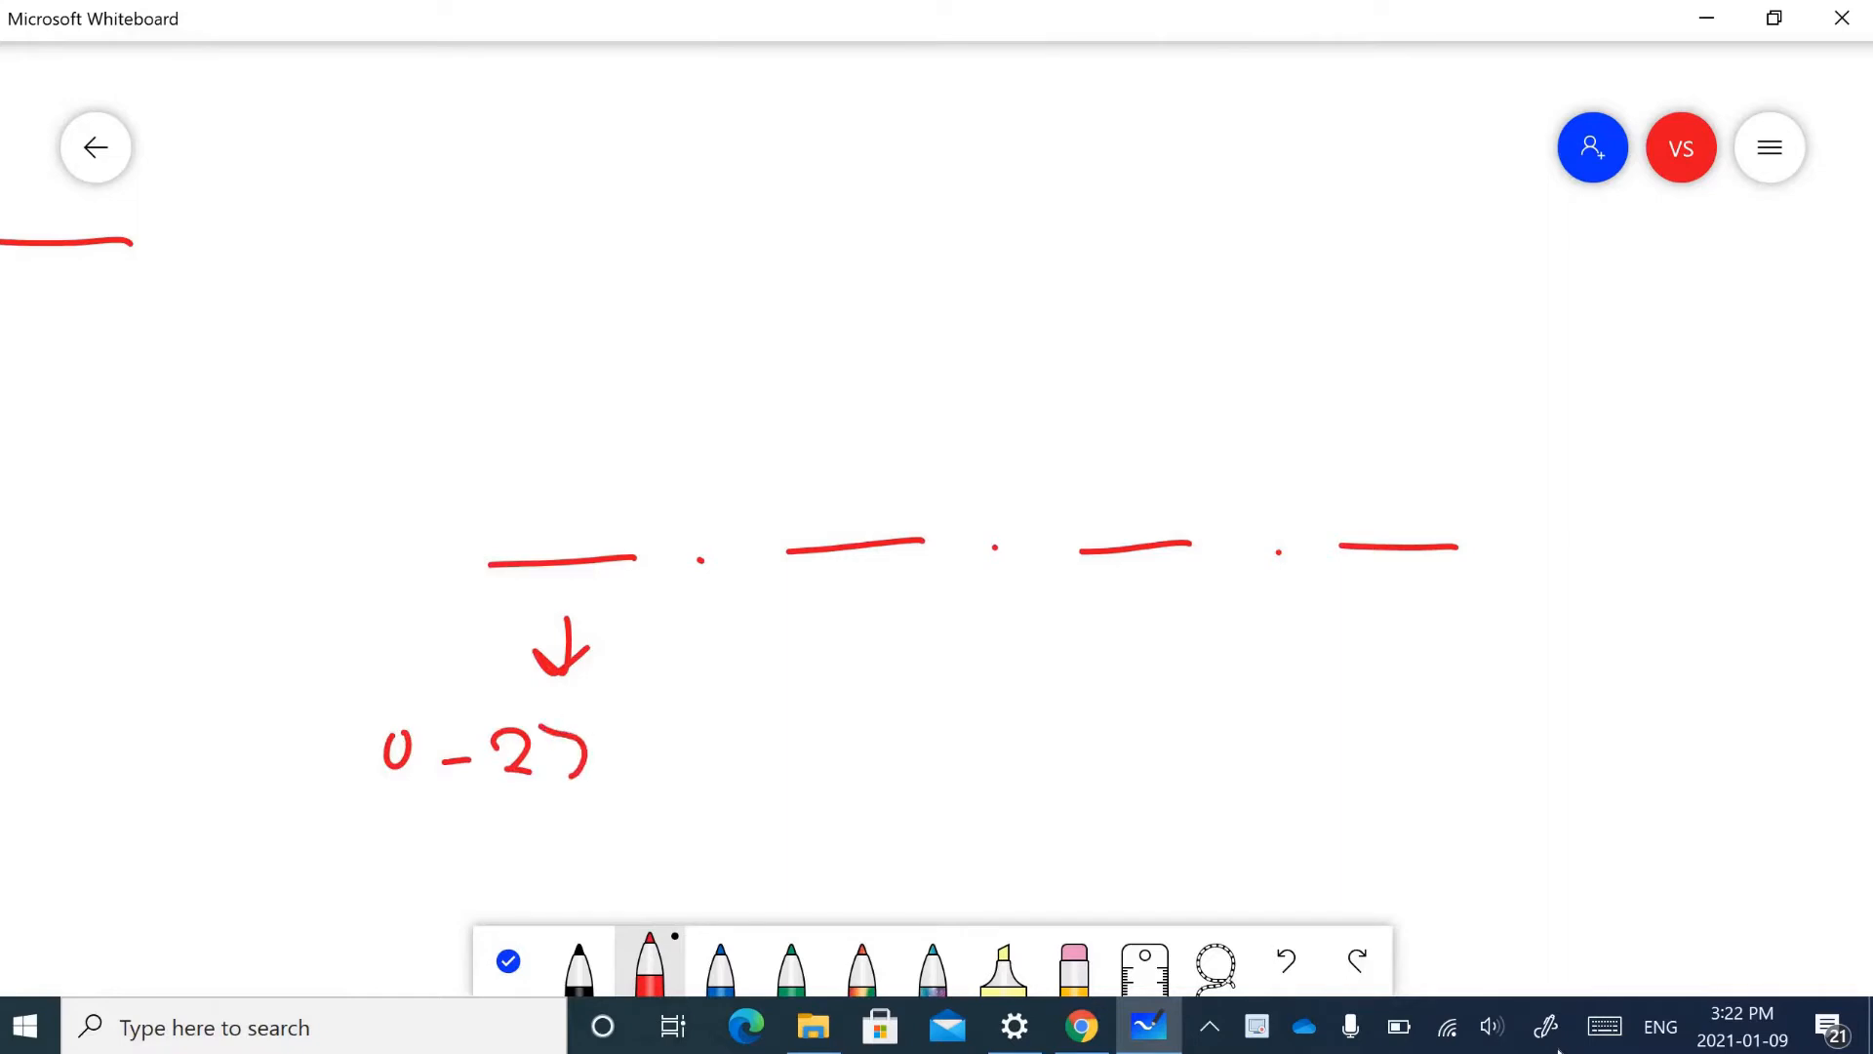
left_click_drag(586, 705, 633, 771)
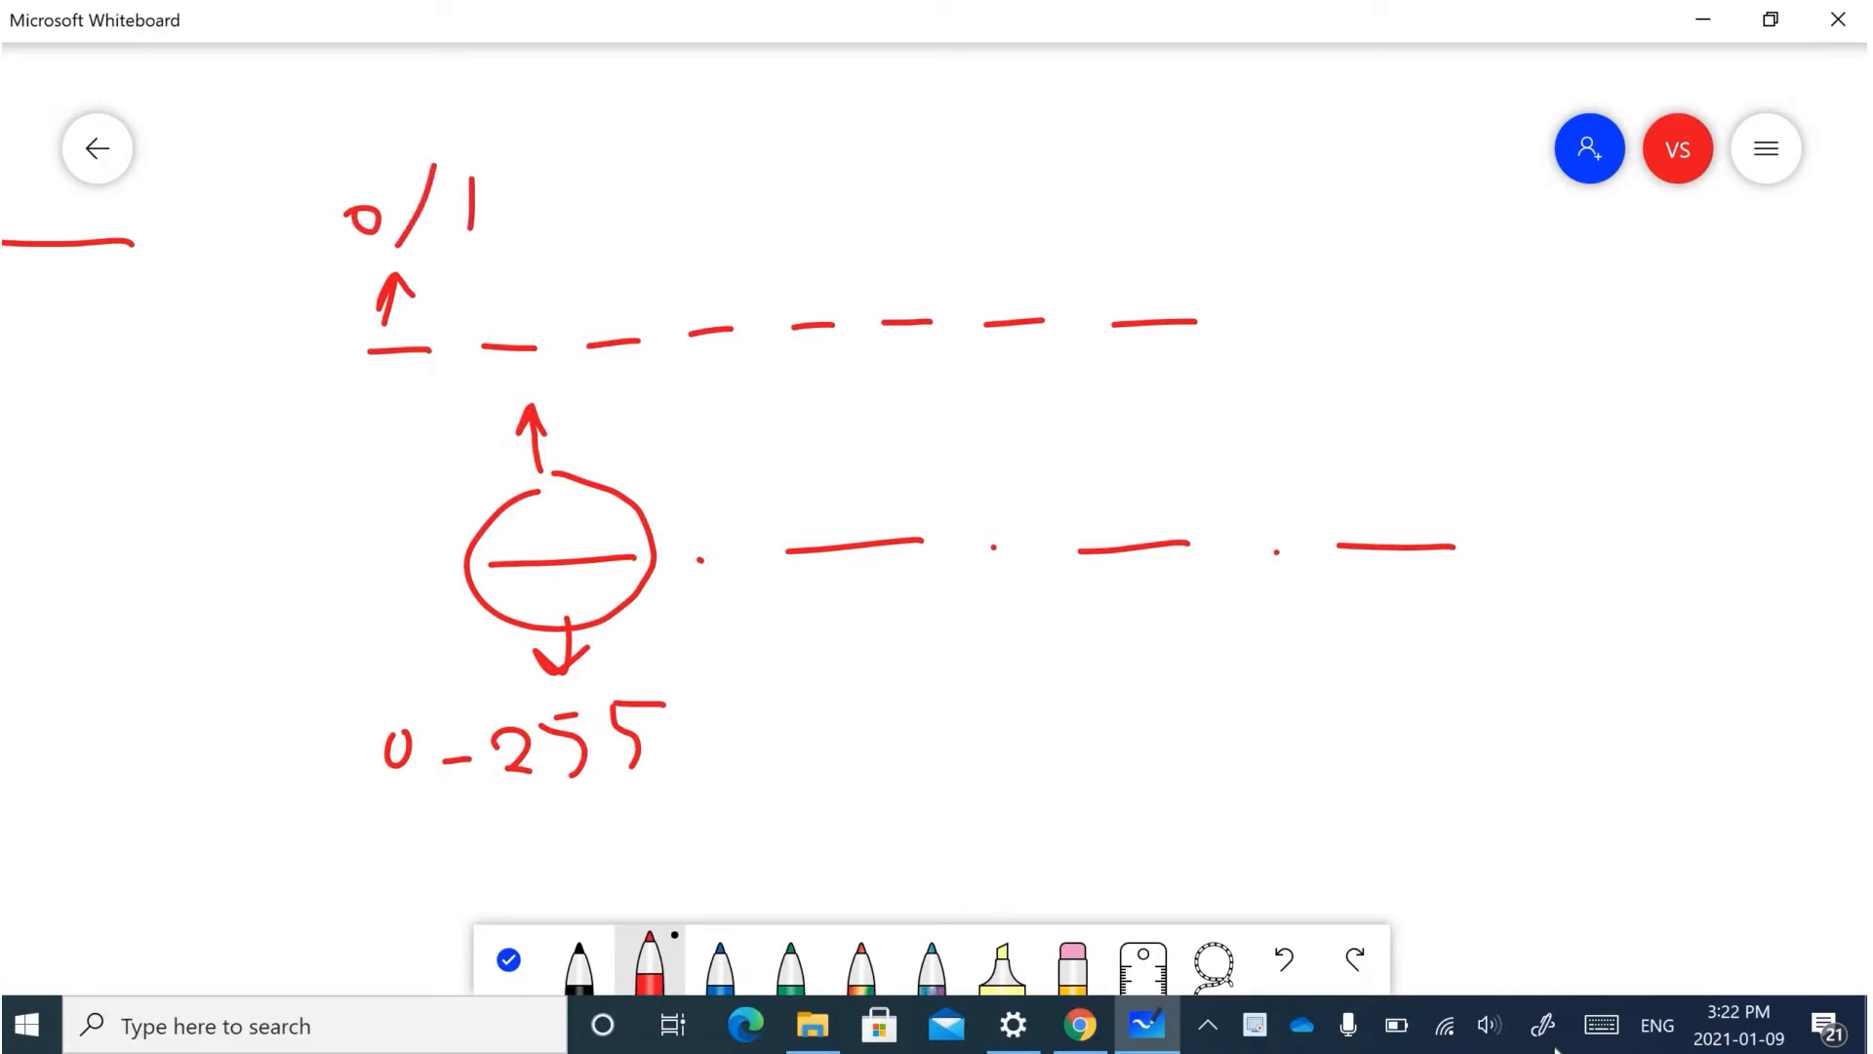
Add arrows labelling the bits 2^0, 2^1, 2^2 through 2^7
left_click_drag(1188, 358, 1236, 377)
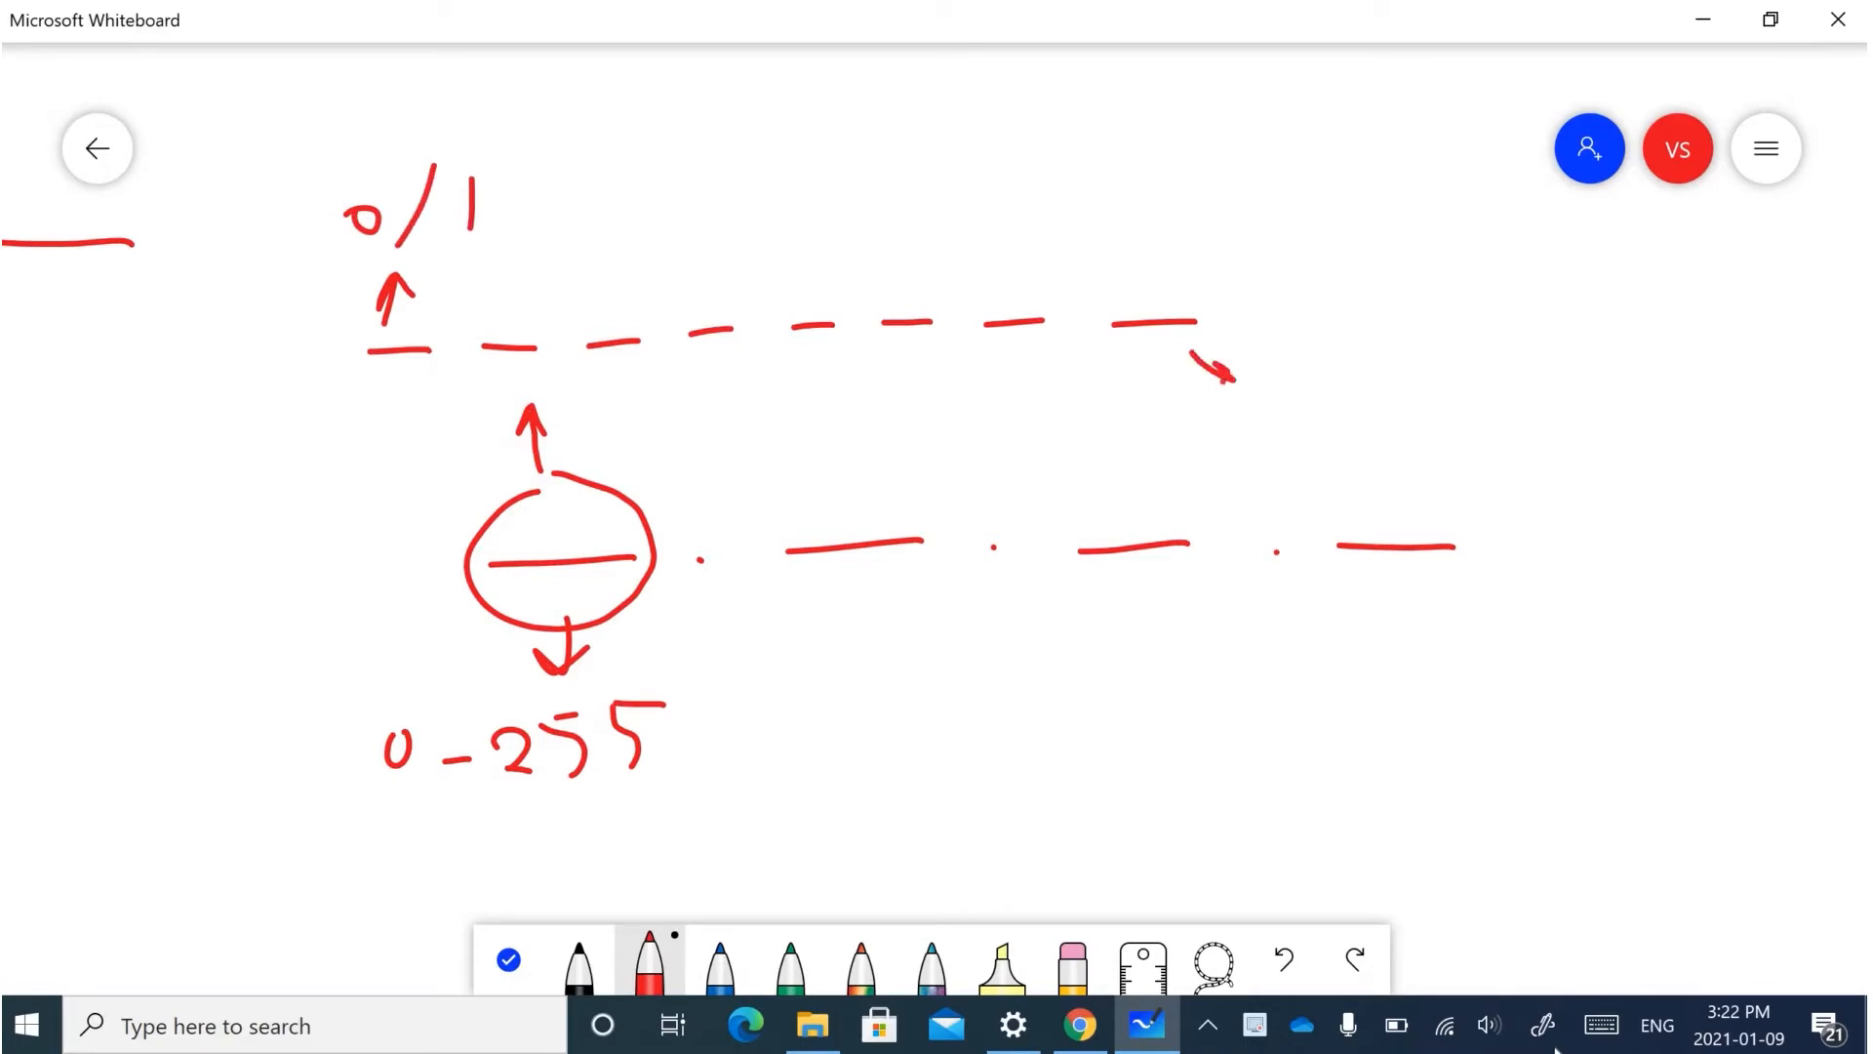
left_click_drag(1242, 383, 1332, 329)
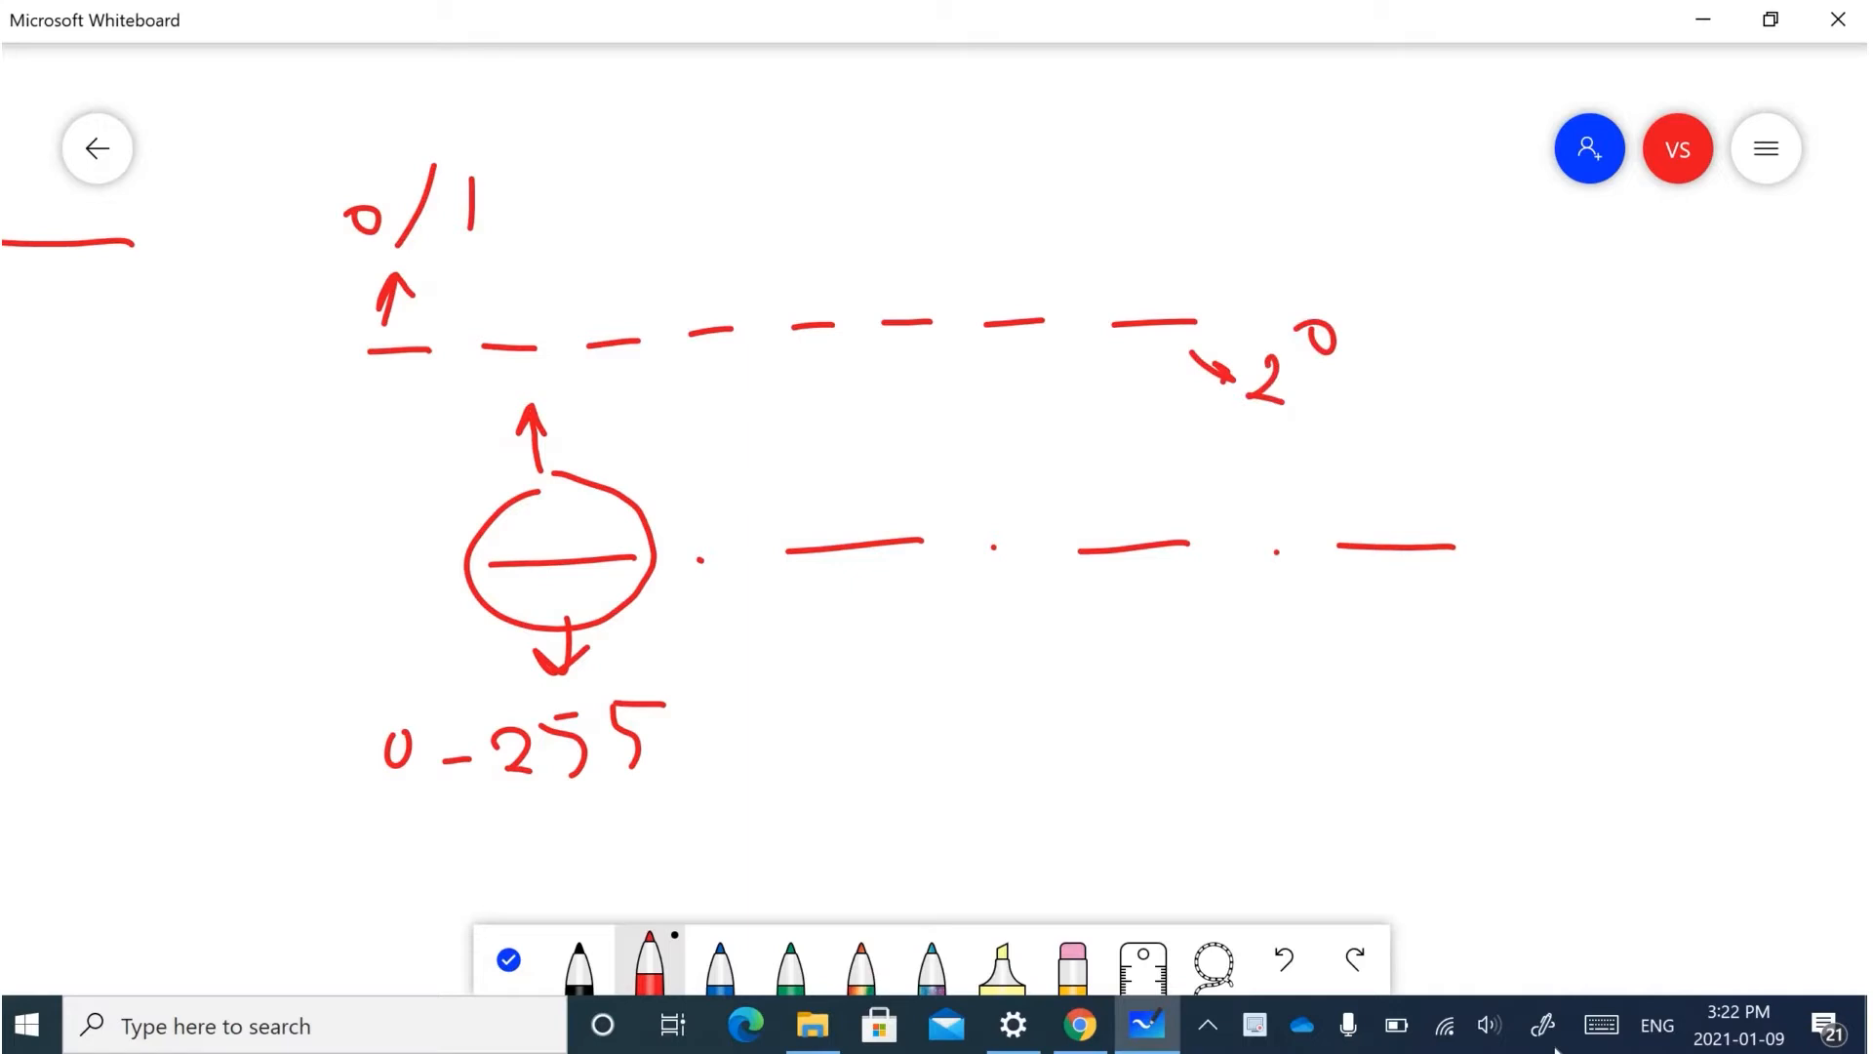
left_click_drag(1021, 352, 1052, 466)
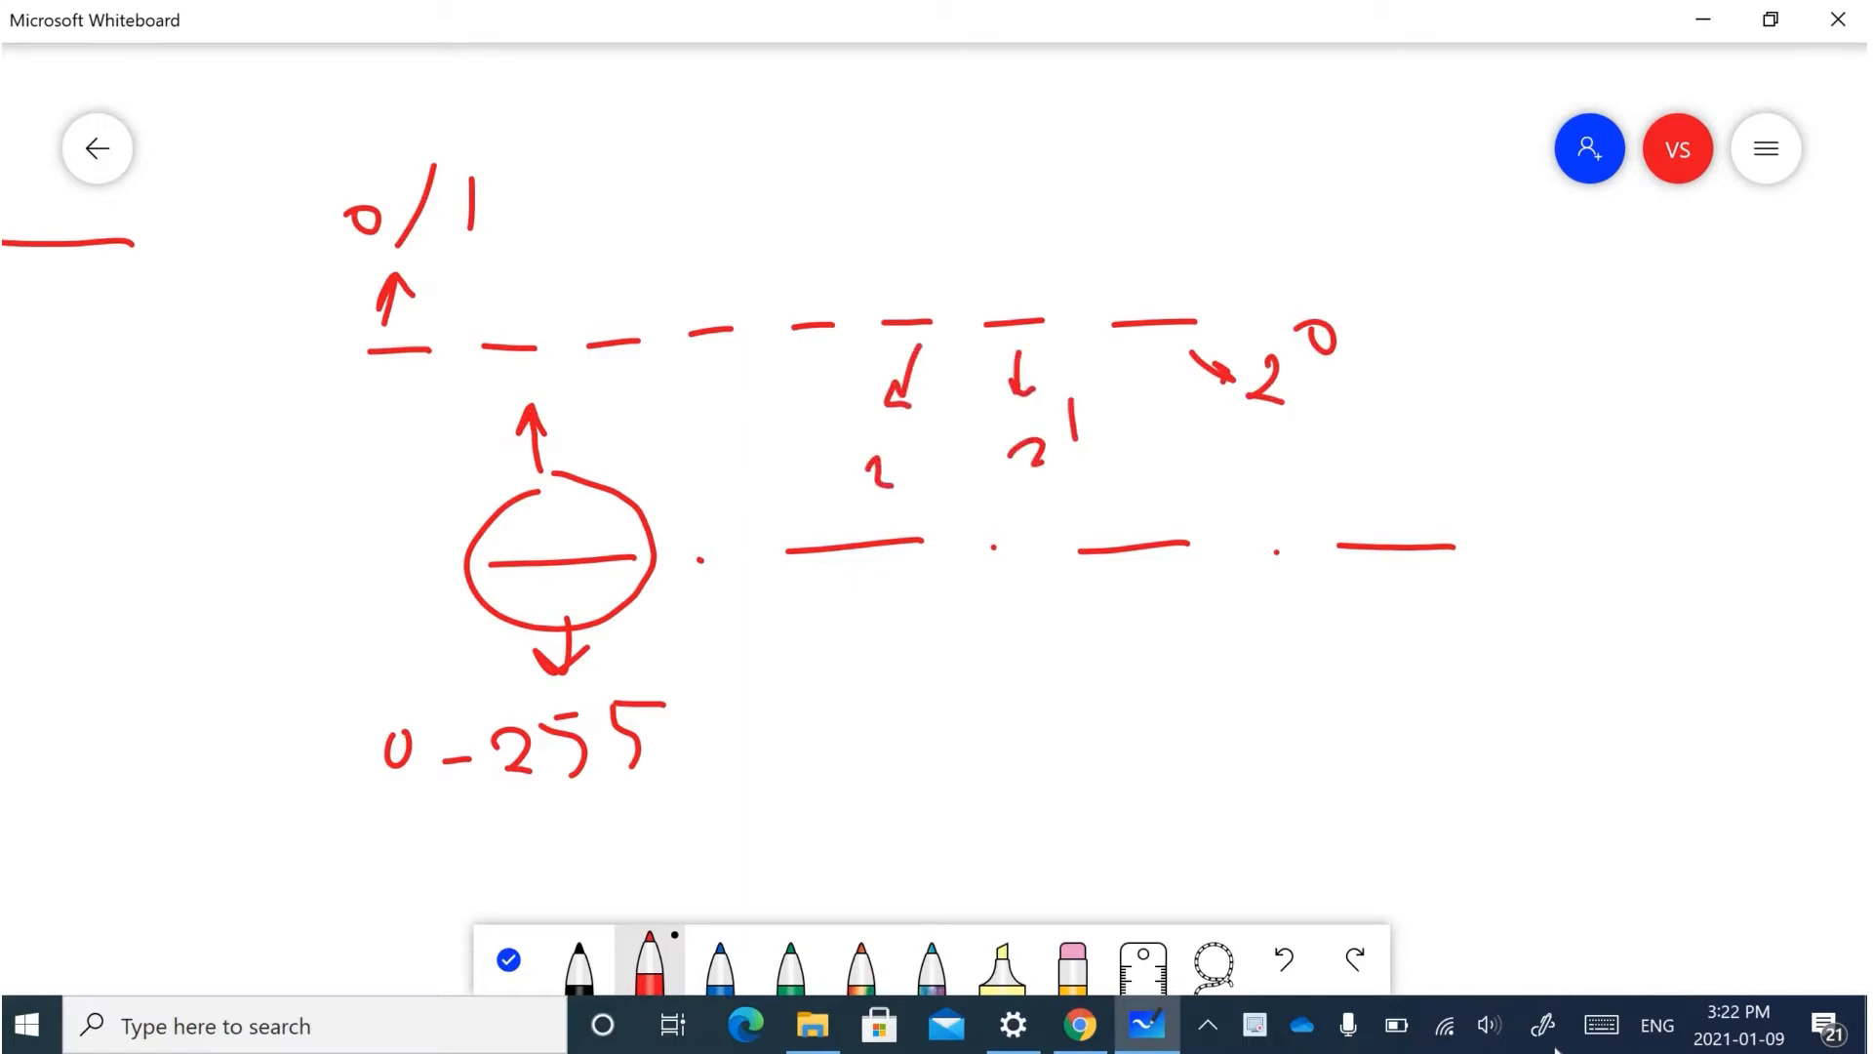
left_click_drag(377, 358, 358, 442)
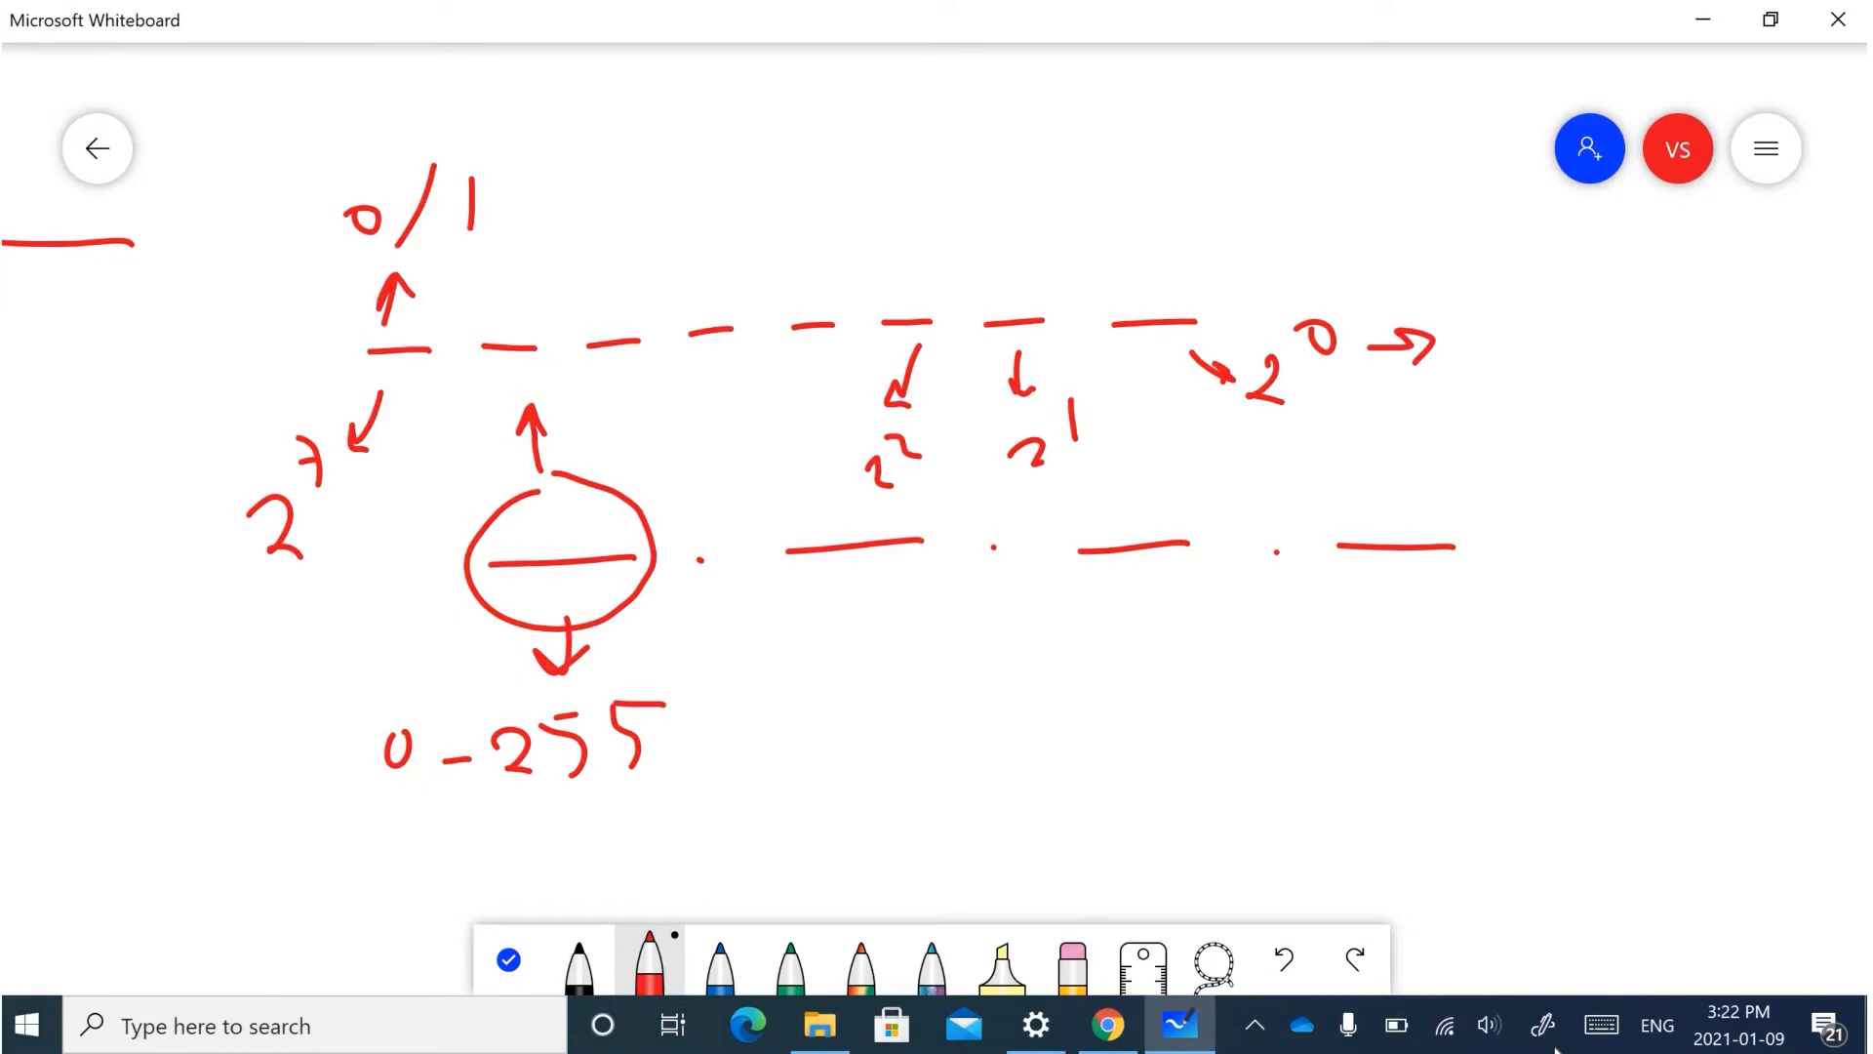
Write the sum 1 + 2 + 4 + … + 128 = with its result
left_click_drag(1480, 335, 1553, 358)
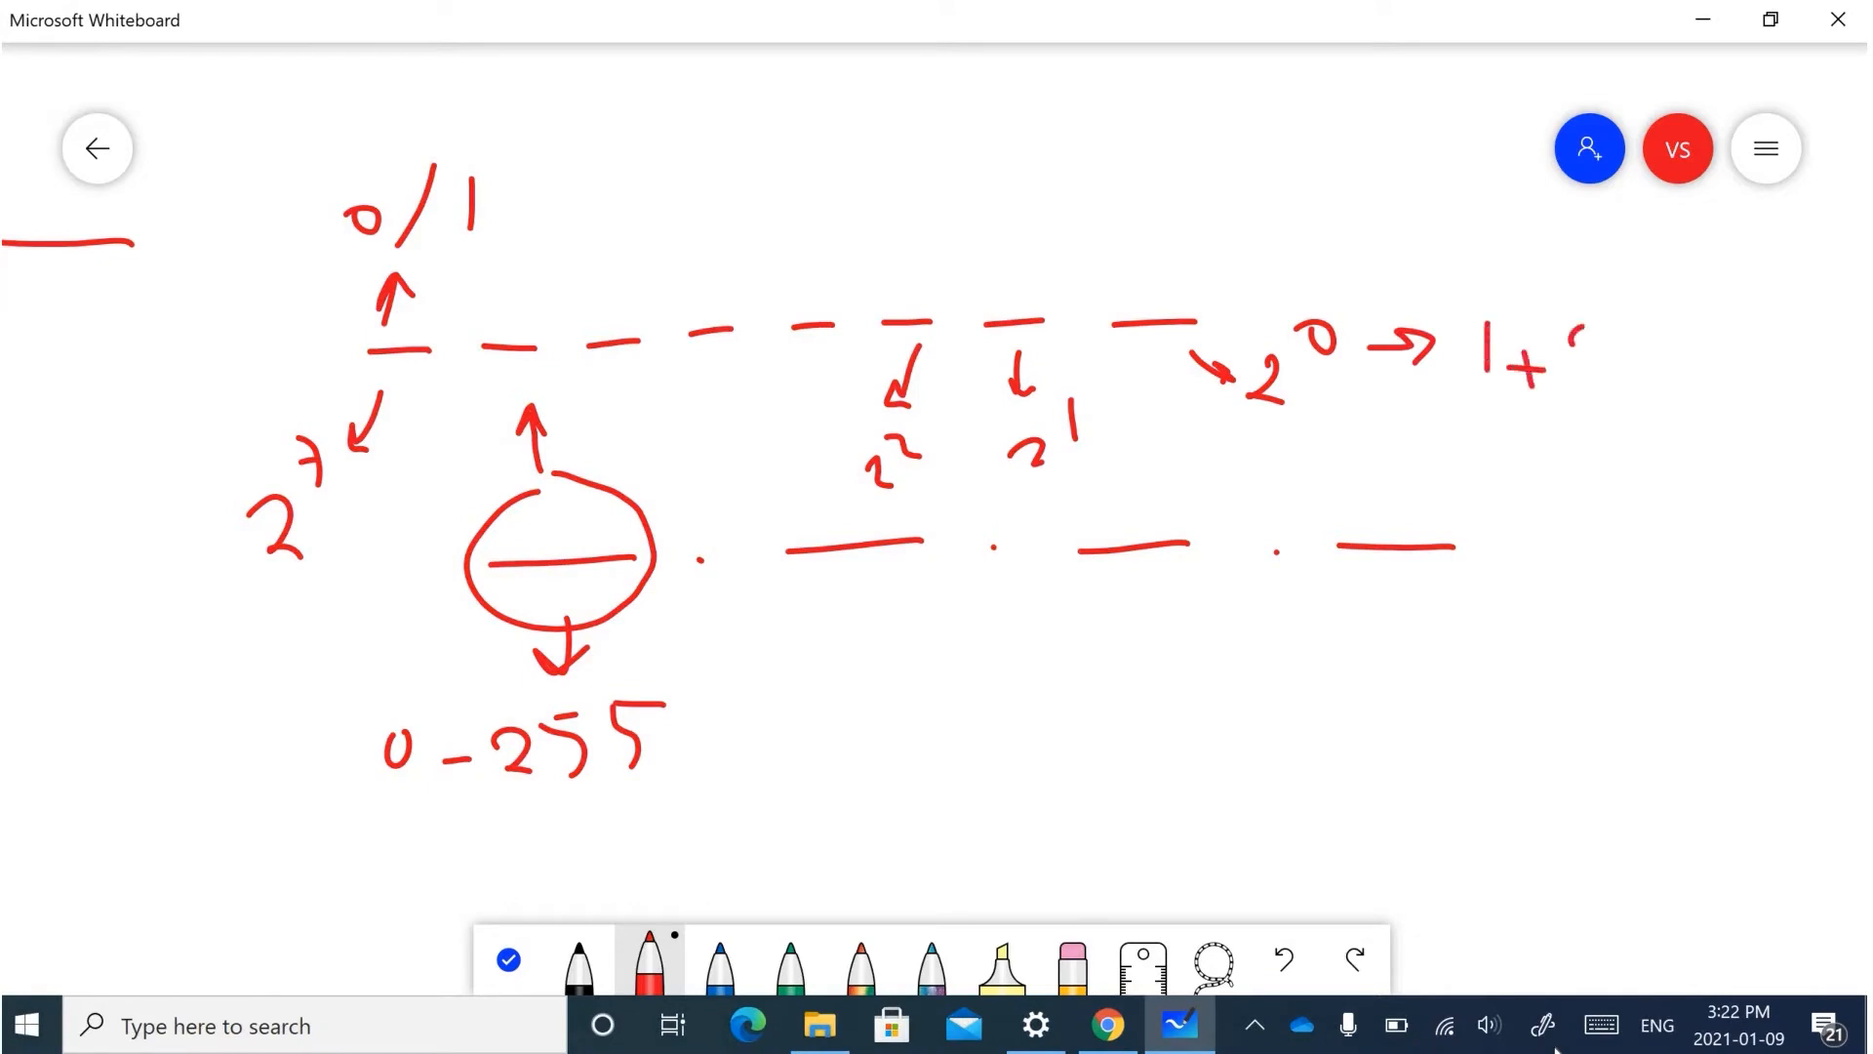
left_click_drag(1553, 358, 1672, 347)
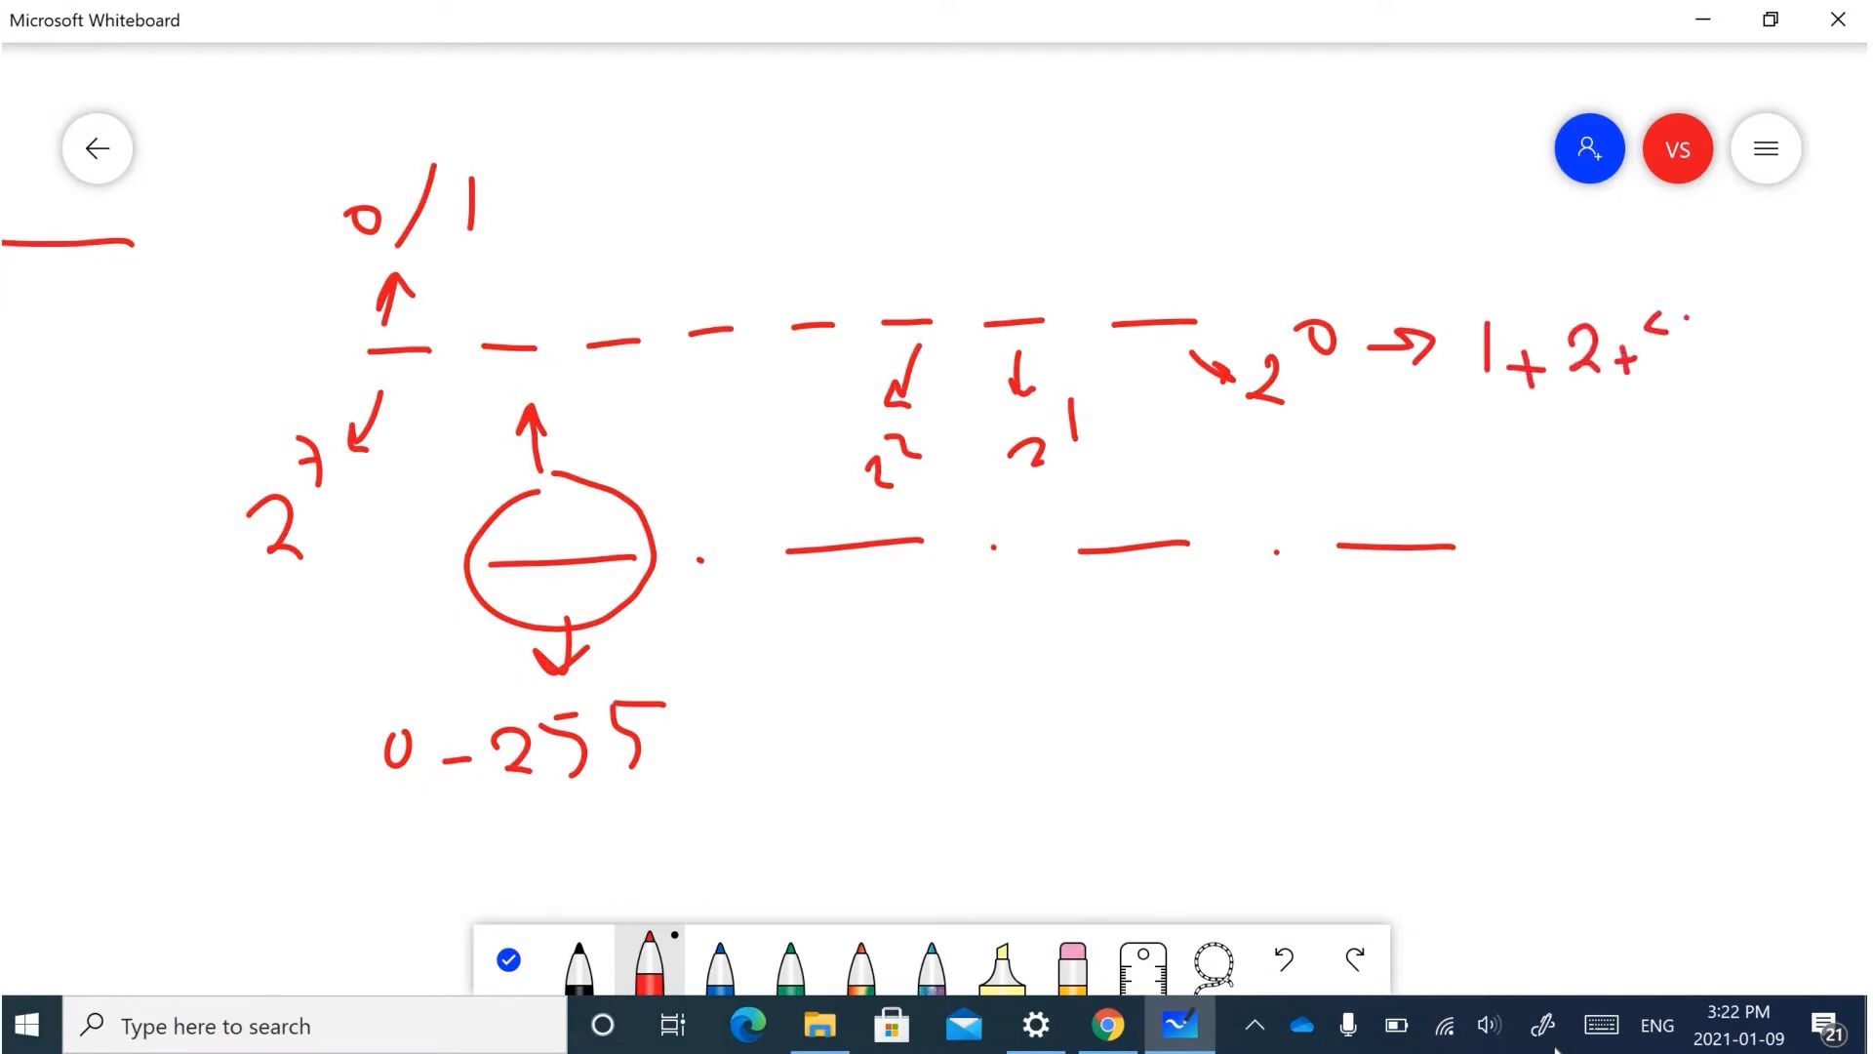
left_click_drag(1672, 346, 1815, 346)
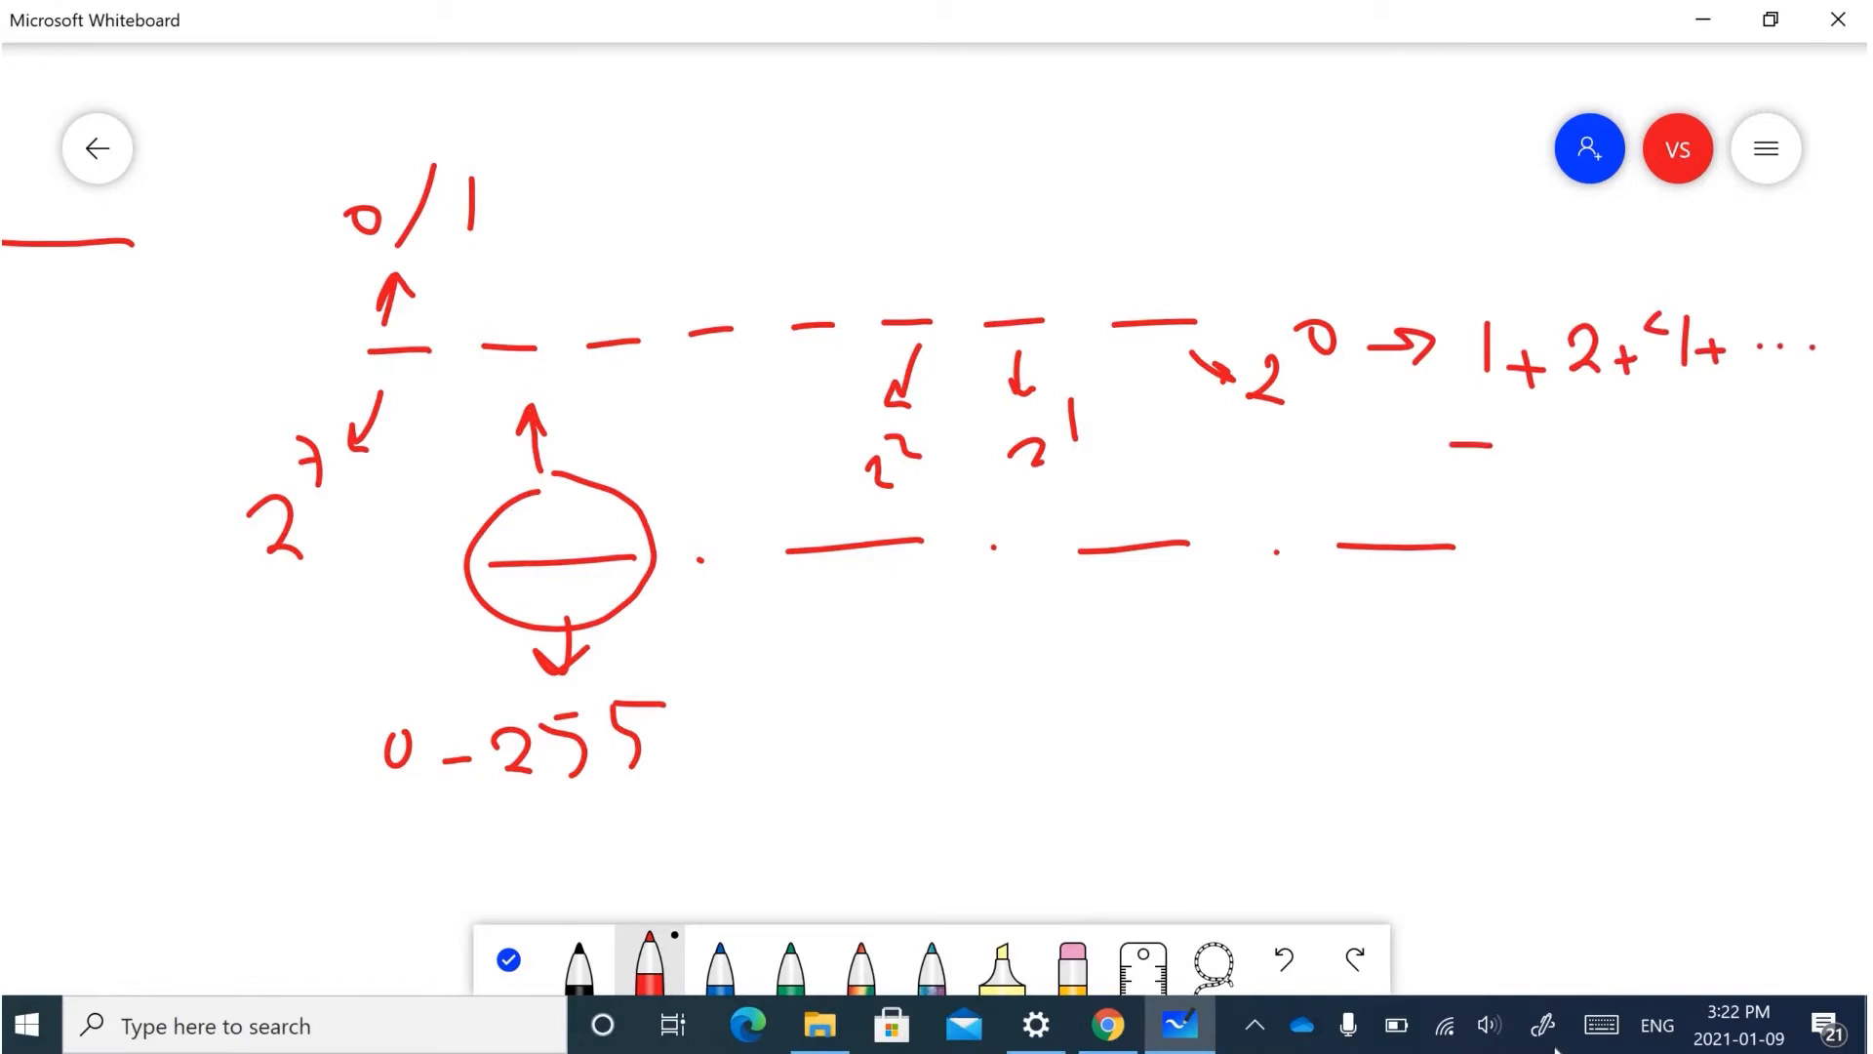
left_click_drag(1451, 448, 1643, 447)
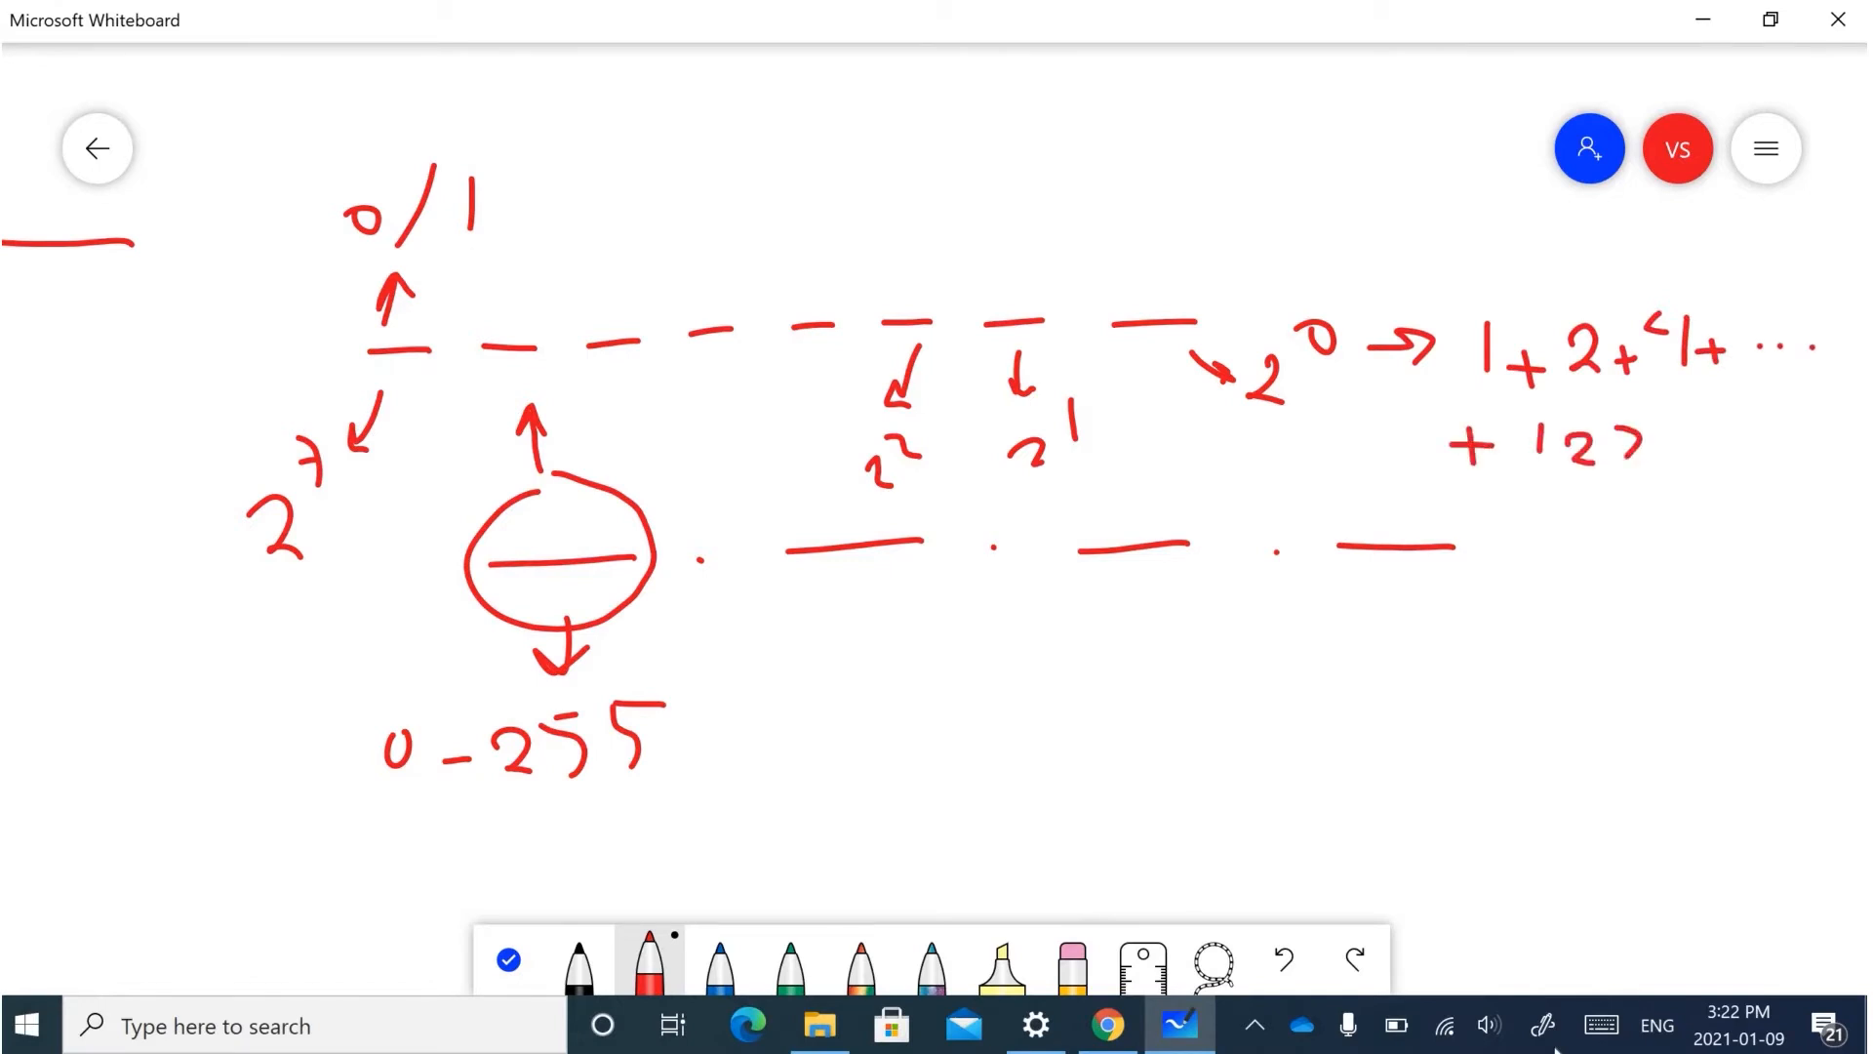
left_click_drag(1661, 448, 1691, 466)
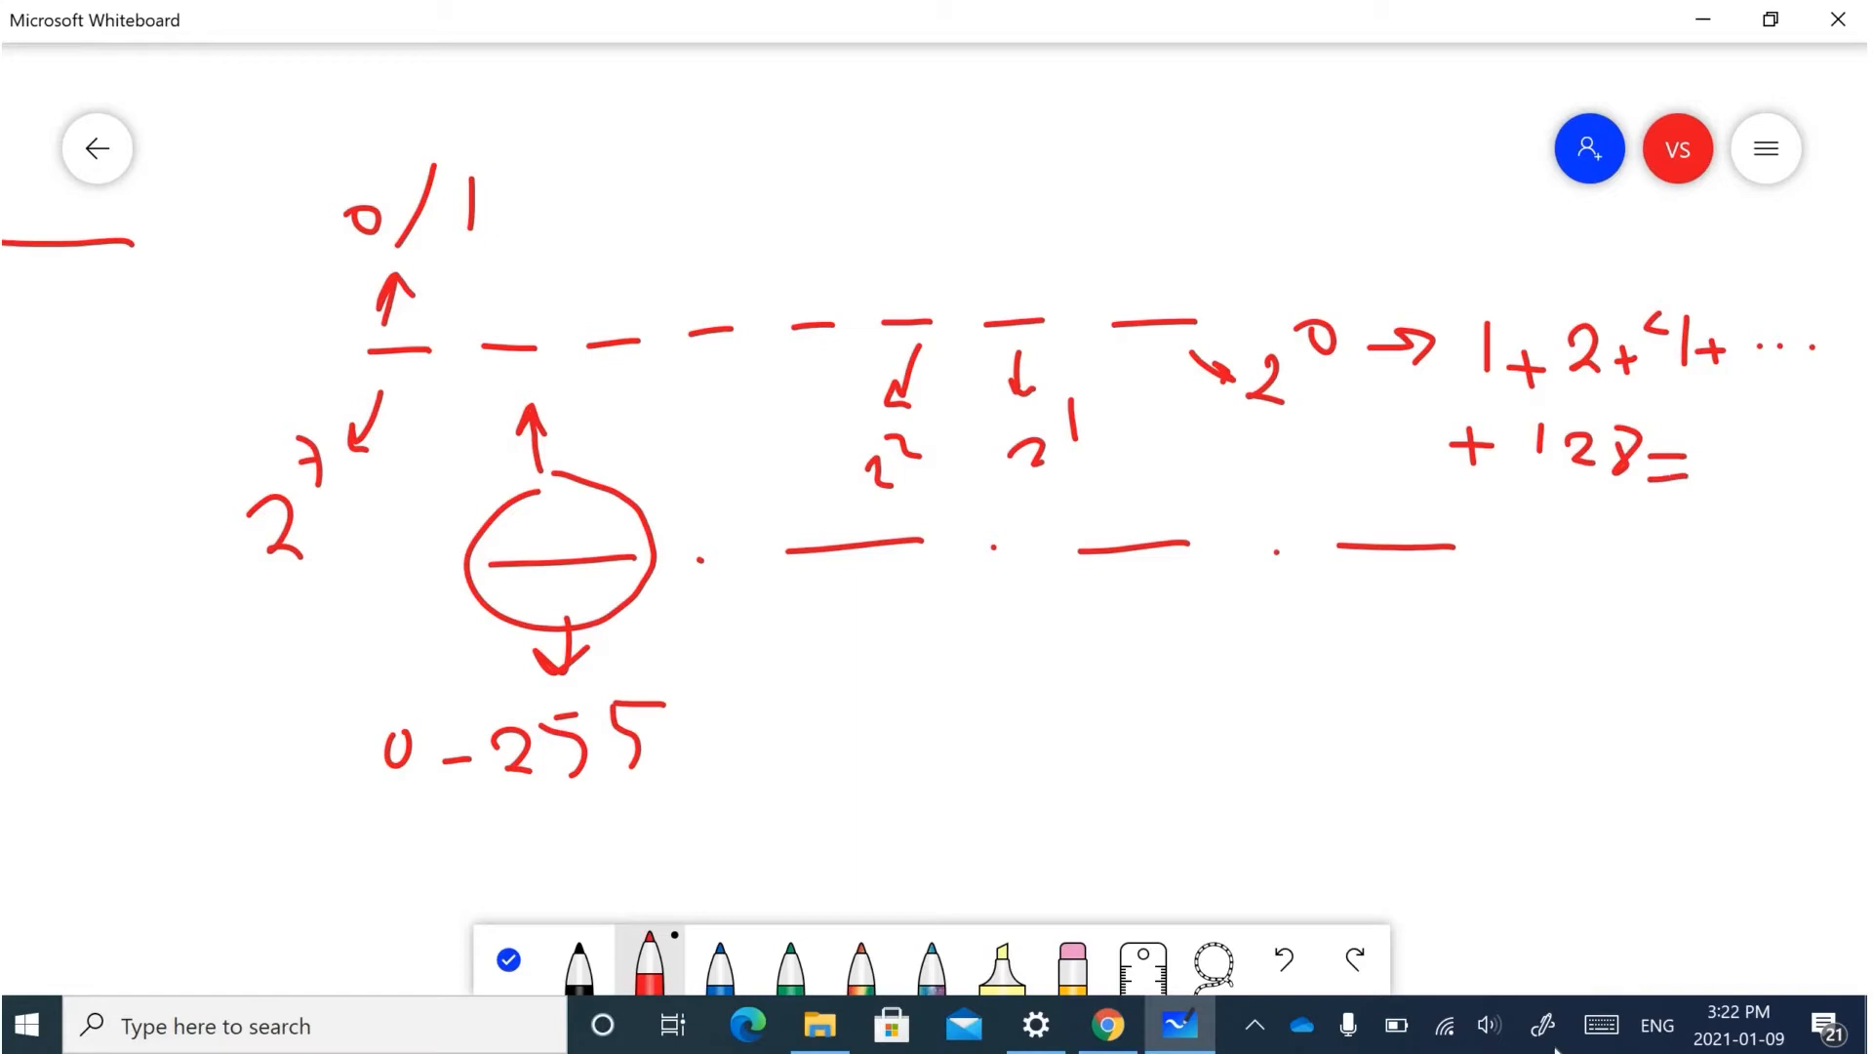
left_click_drag(1720, 466, 1780, 478)
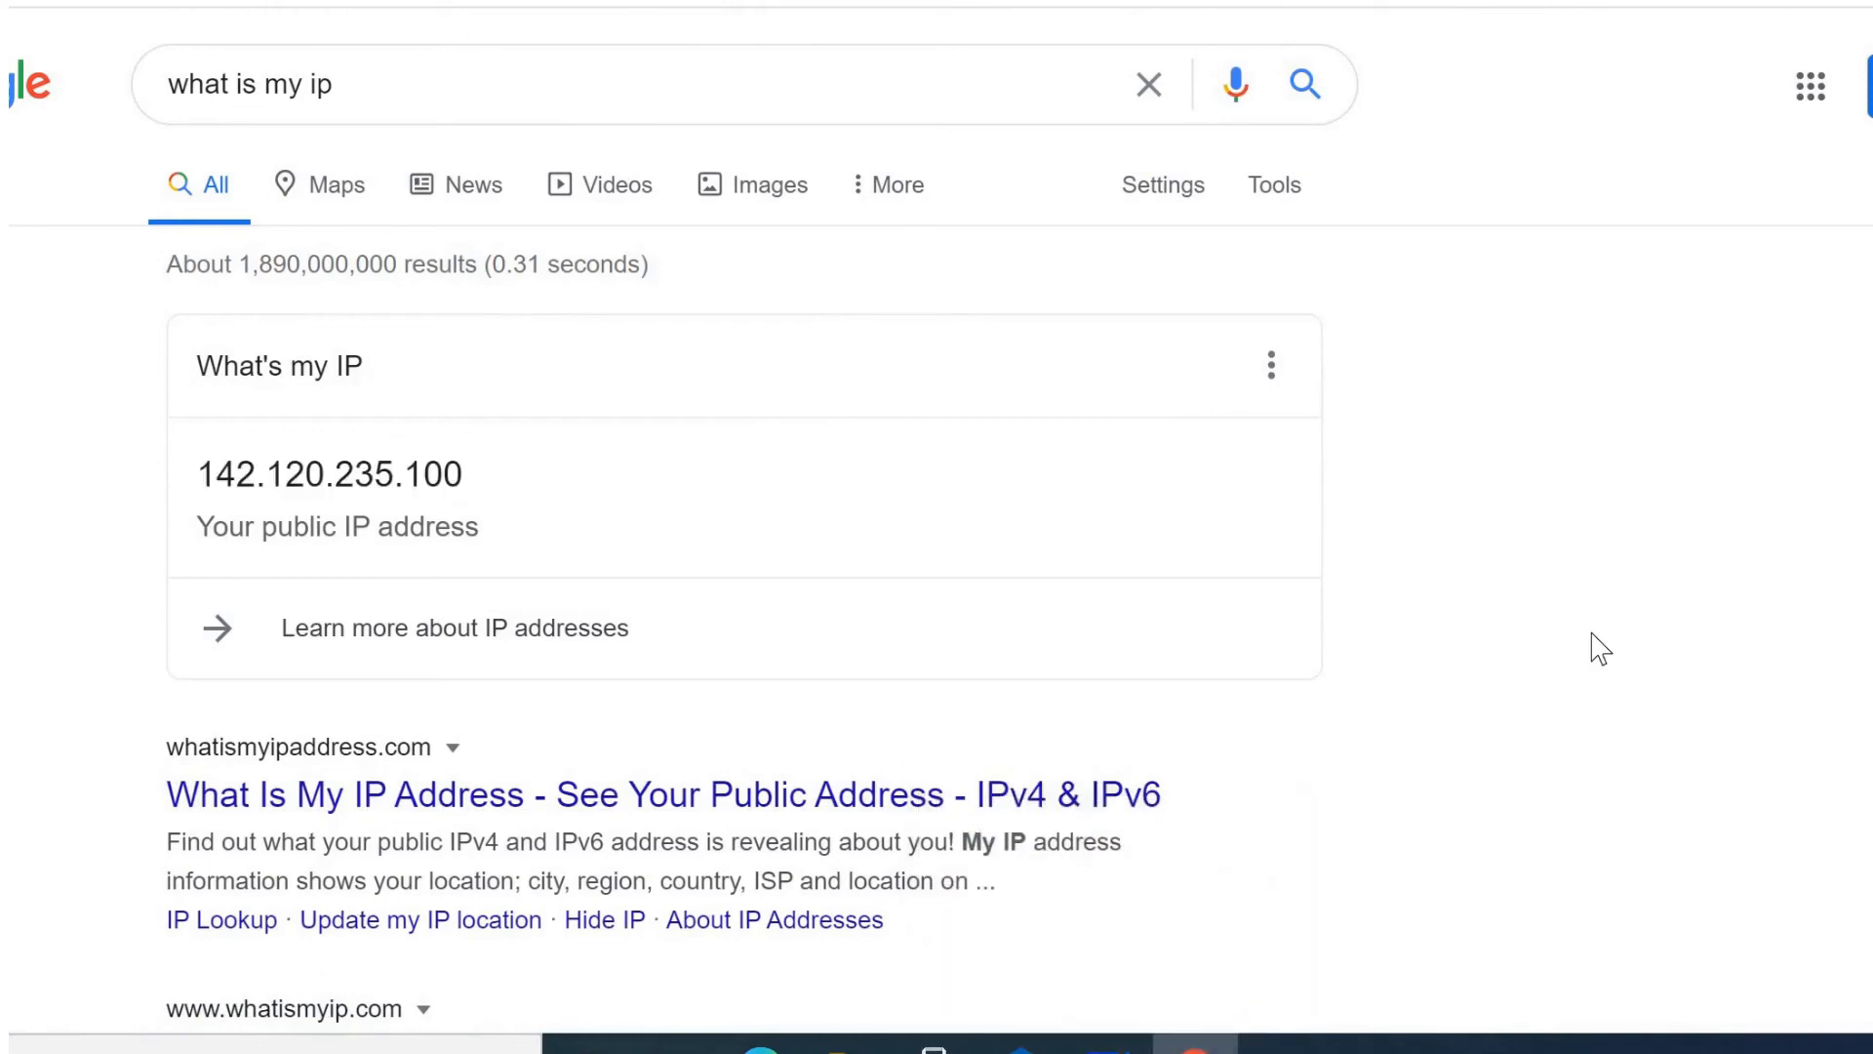
mouse_move(1549, 962)
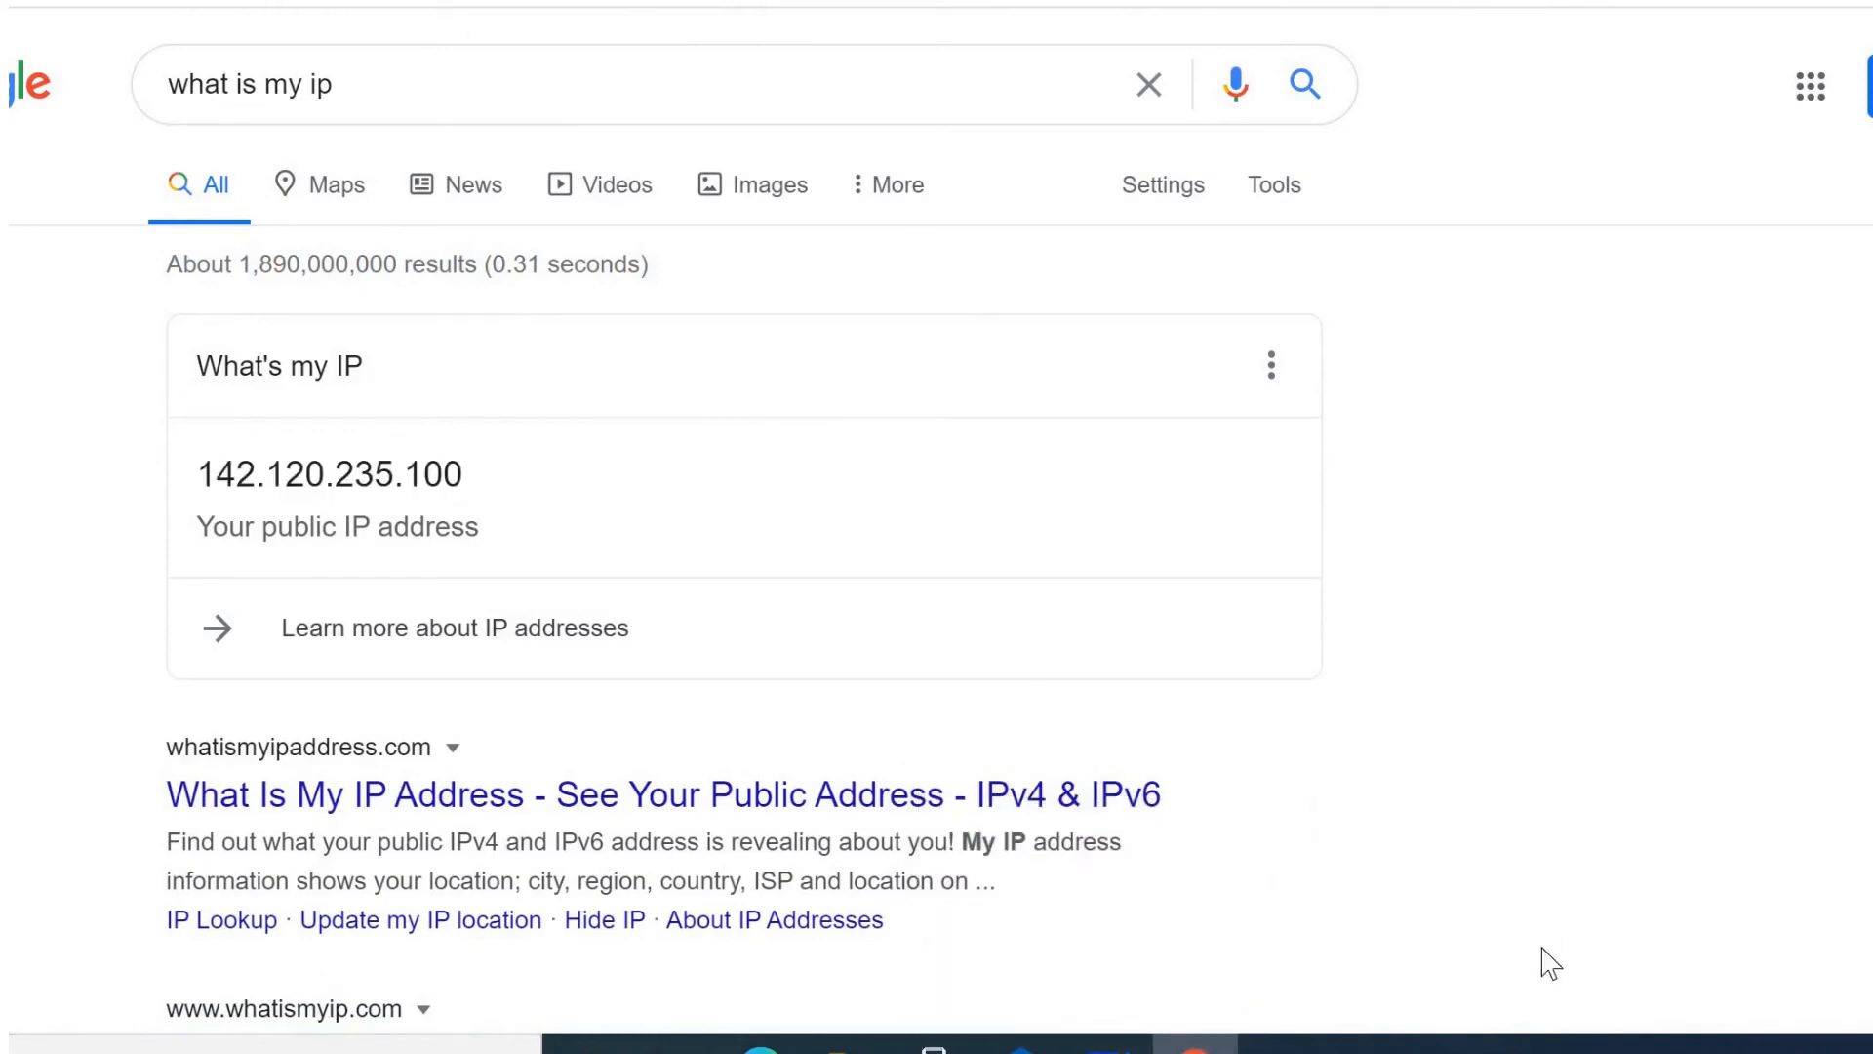